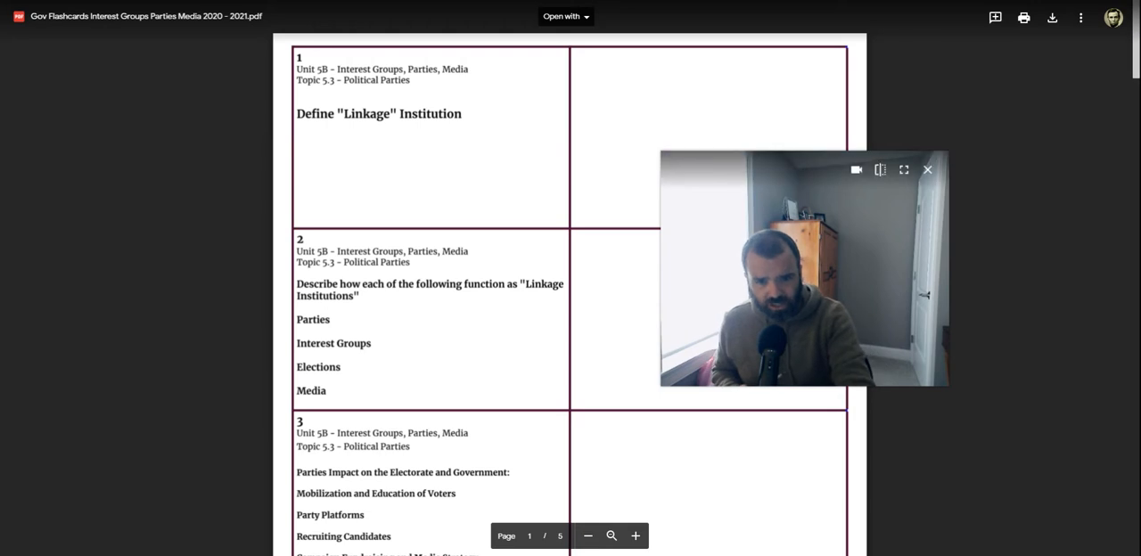
scroll(down, 3)
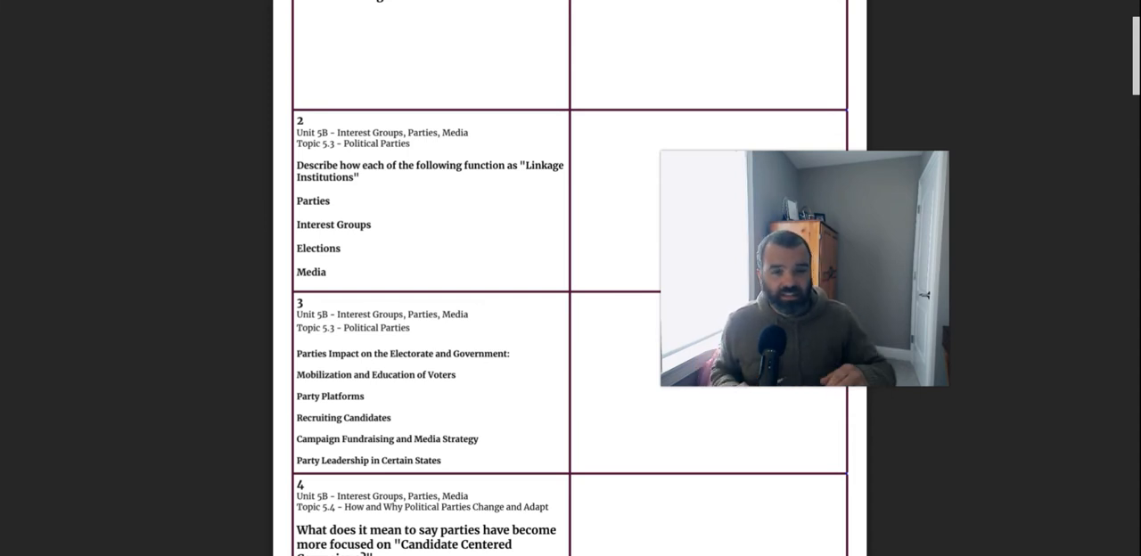
scroll(down, 3)
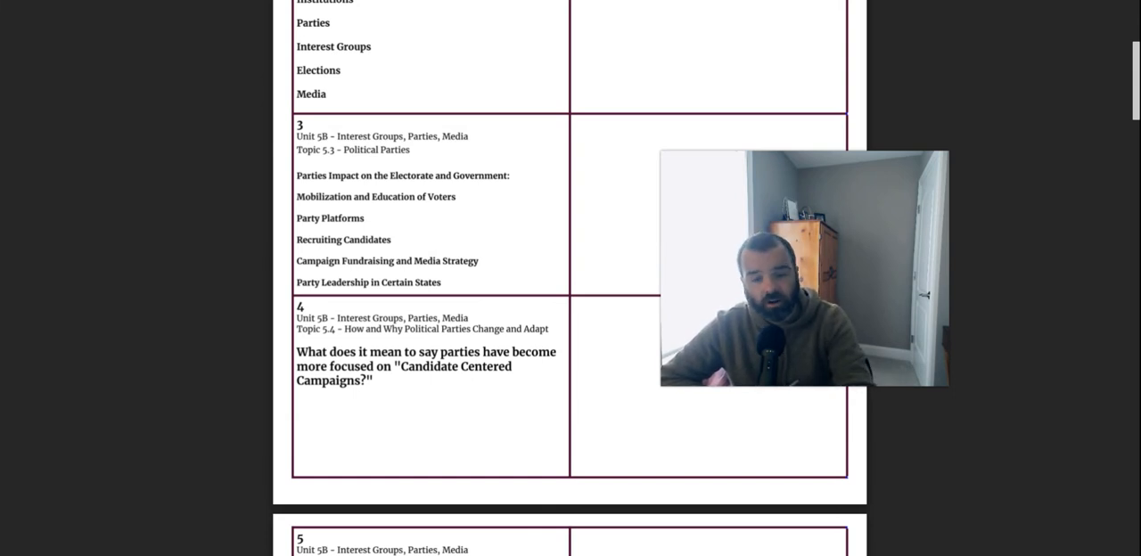
scroll(down, 3)
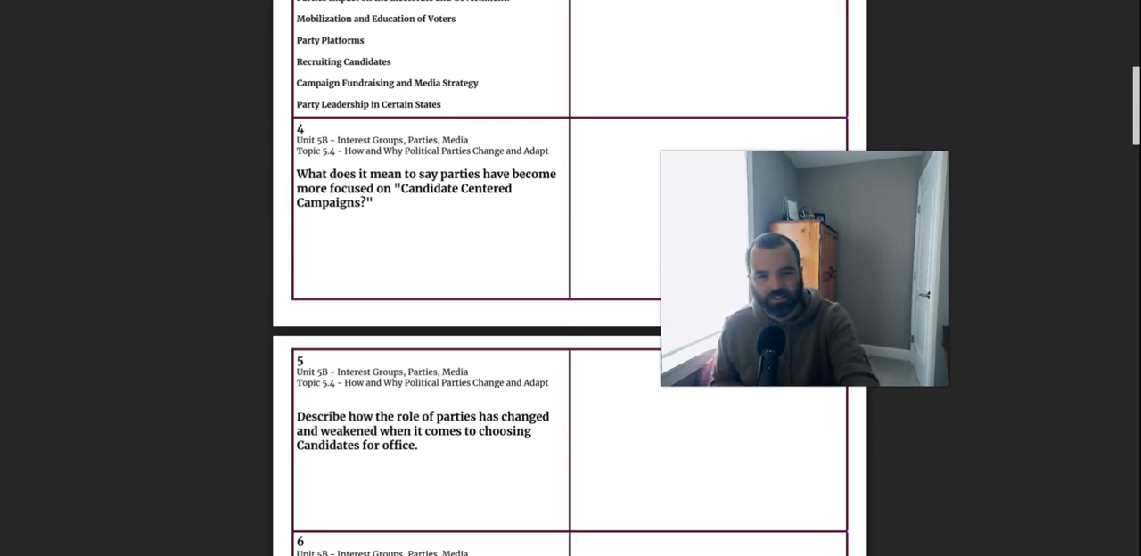
scroll(down, 3)
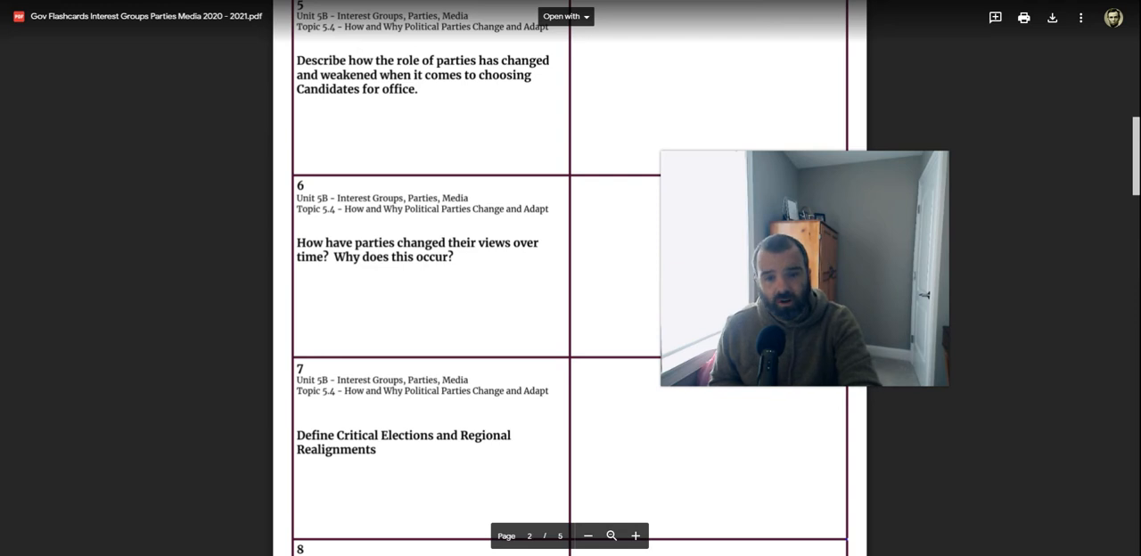
scroll(down, 3)
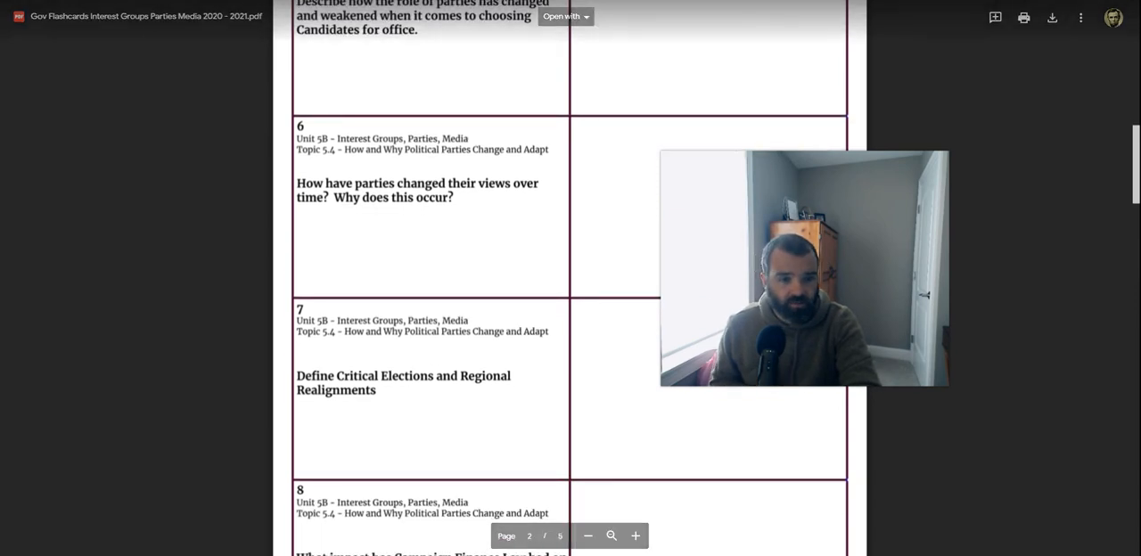
scroll(down, 3)
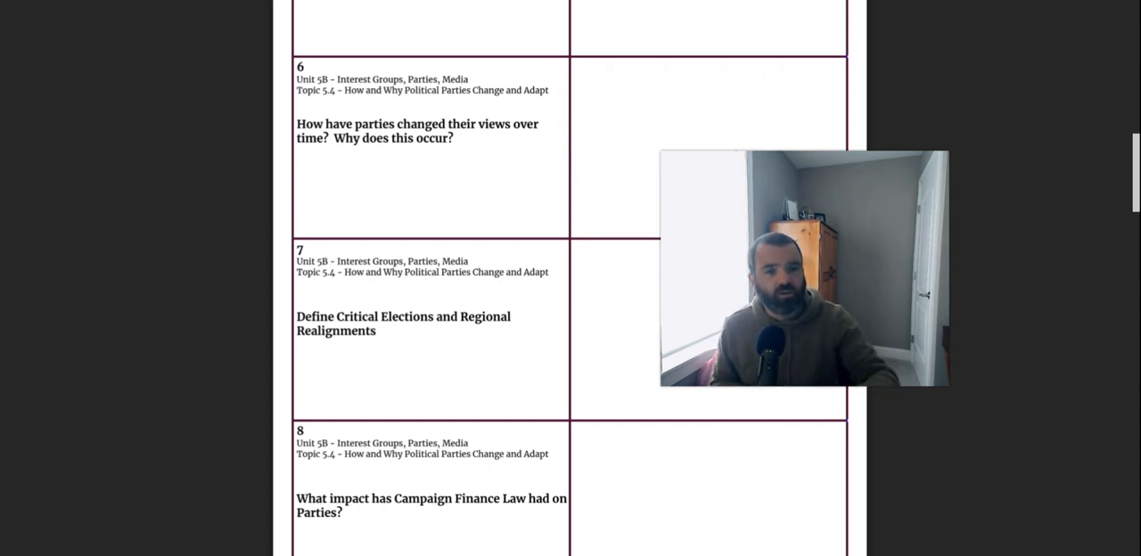
scroll(down, 3)
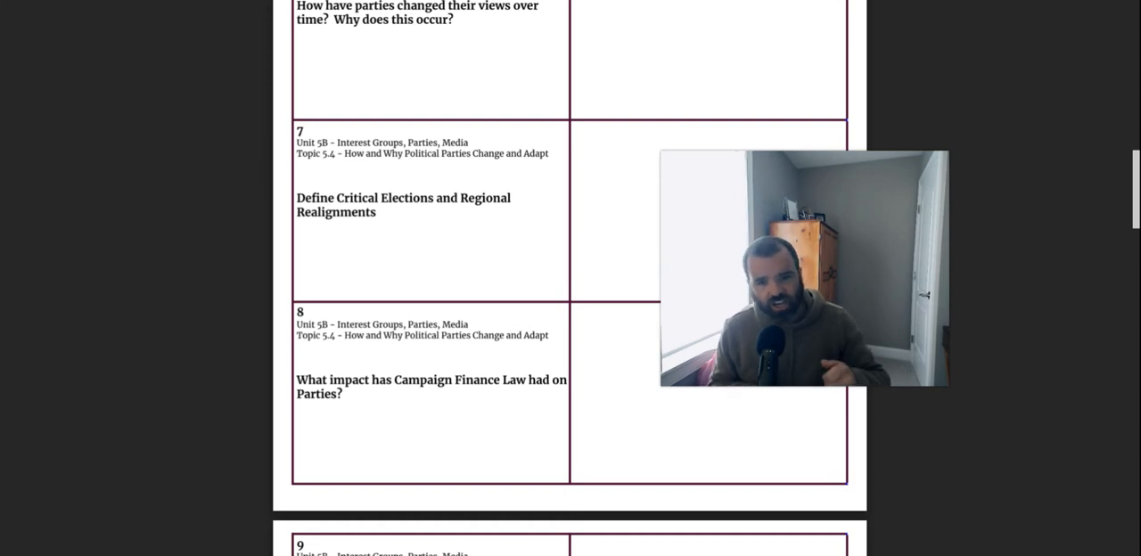
scroll(down, 3)
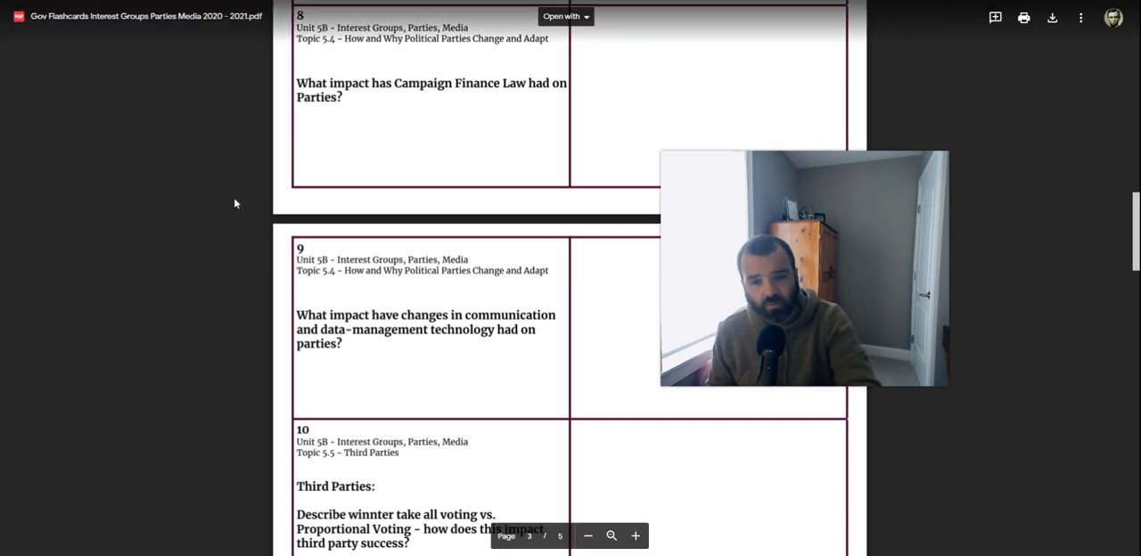
scroll(down, 3)
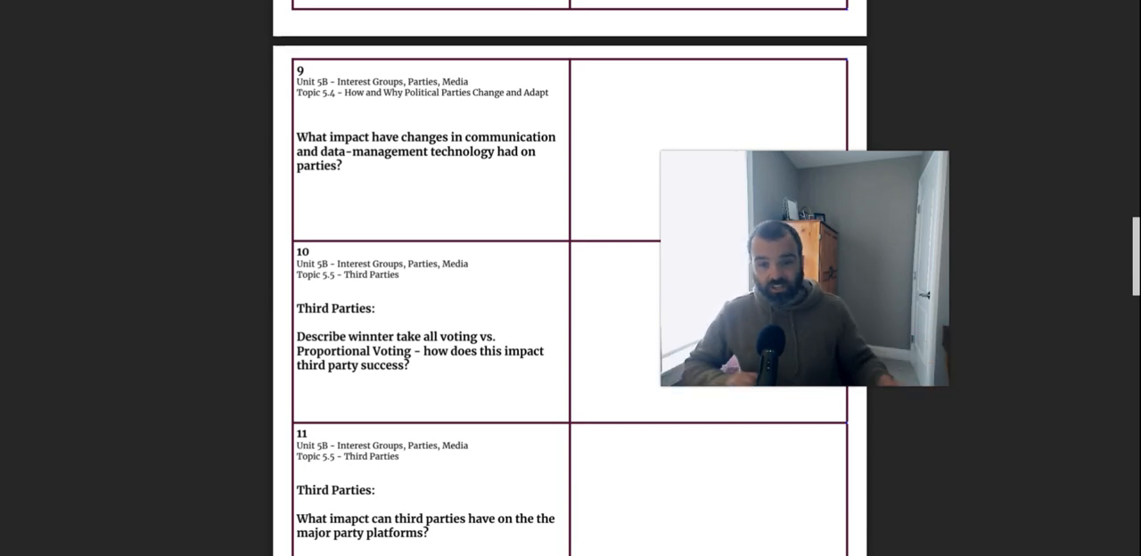
scroll(down, 3)
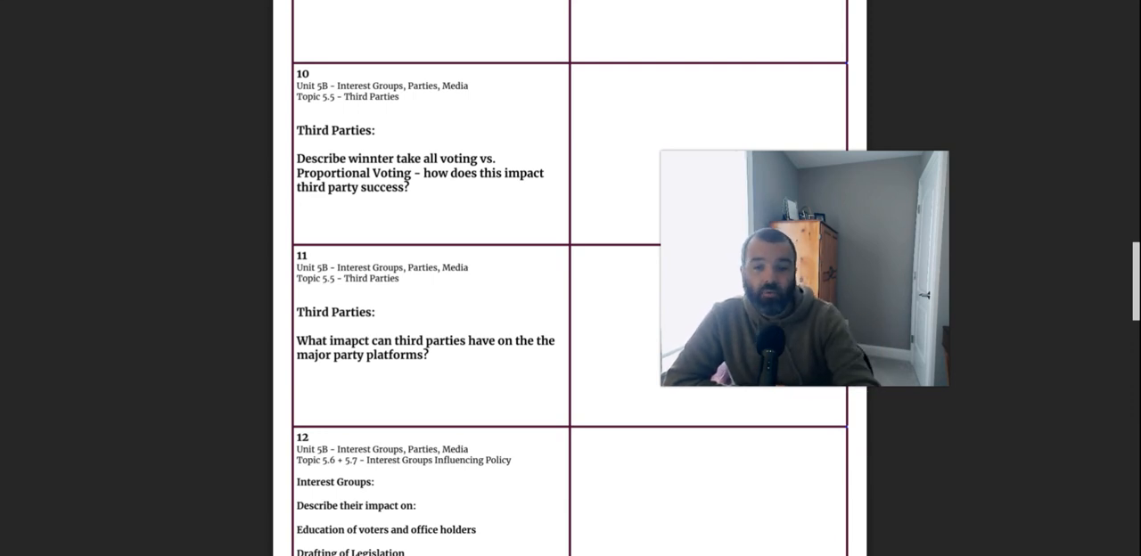
scroll(down, 3)
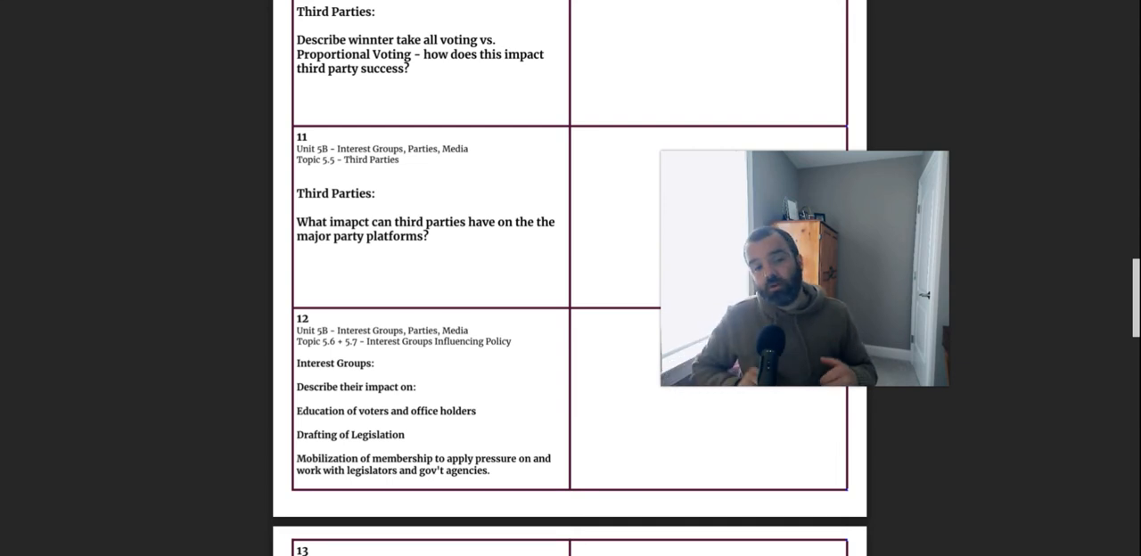
scroll(down, 3)
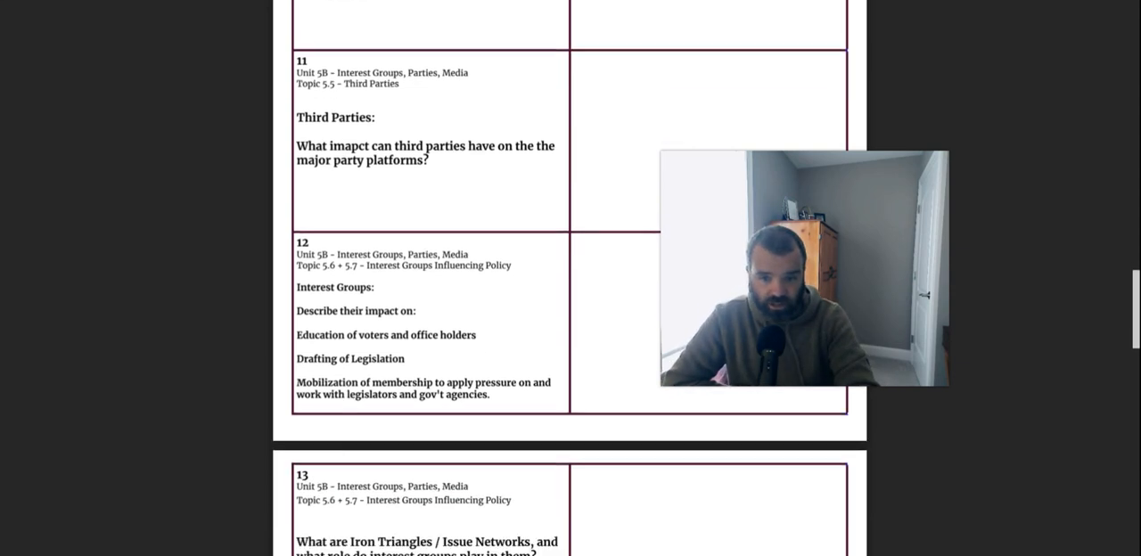
scroll(down, 3)
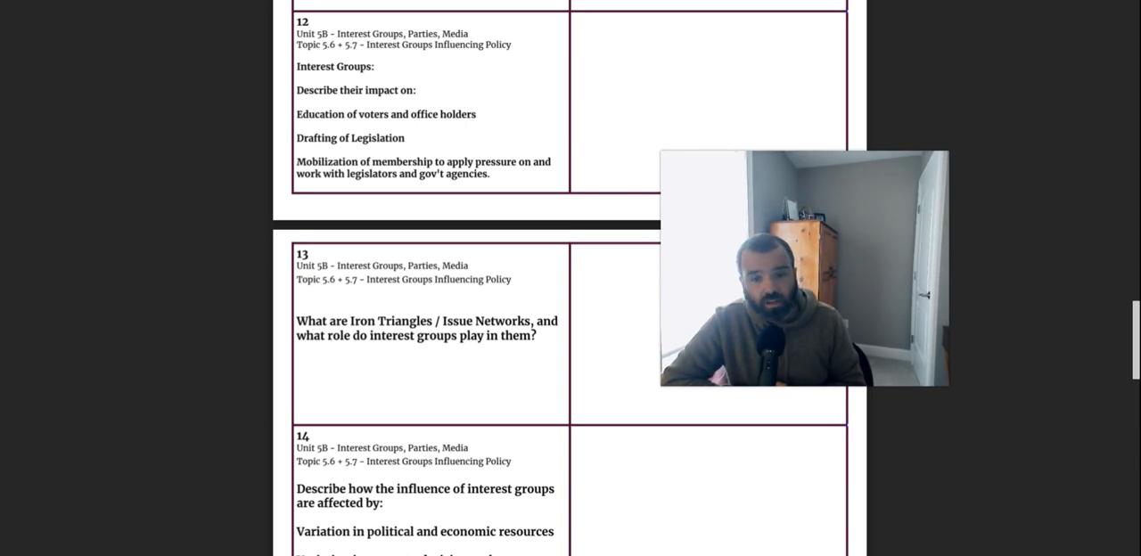
scroll(down, 3)
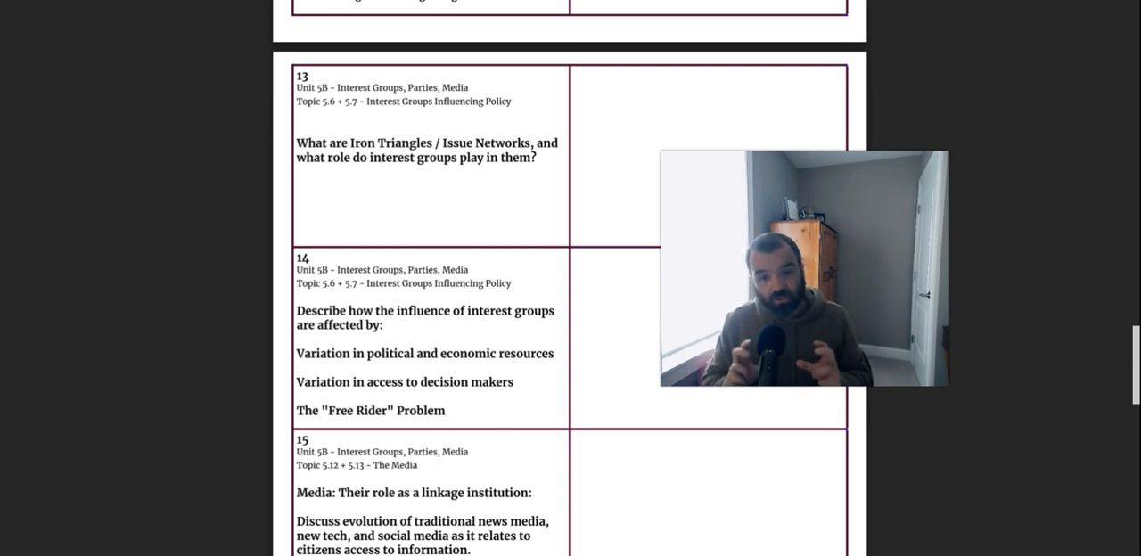
scroll(down, 3)
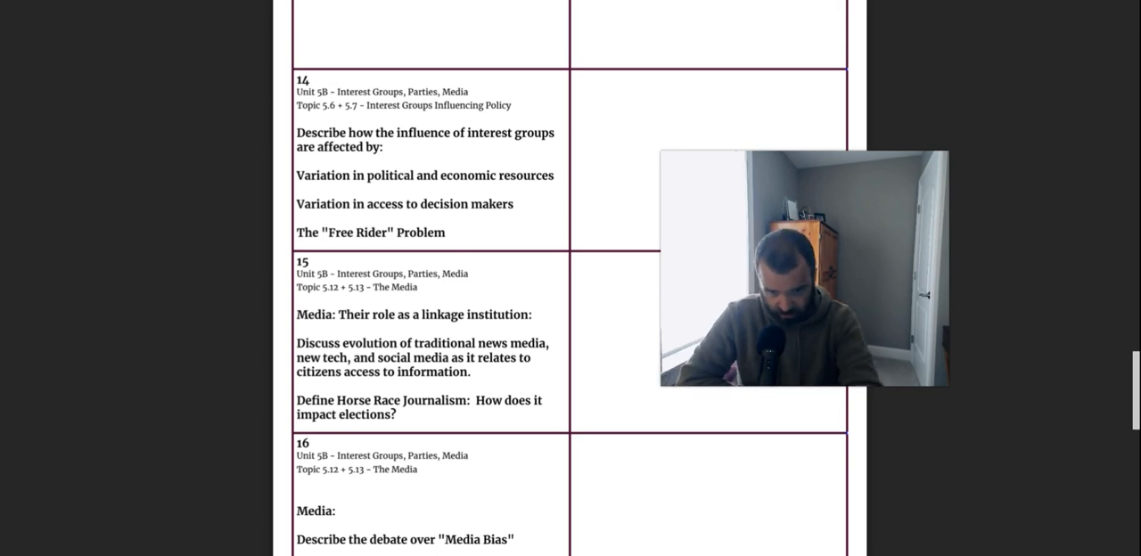
scroll(down, 3)
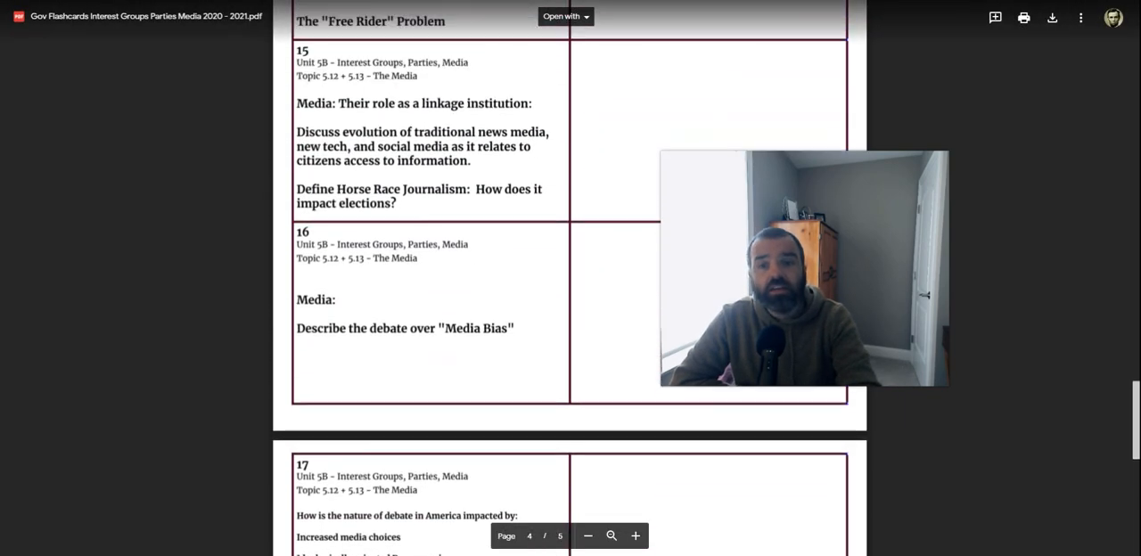
scroll(down, 3)
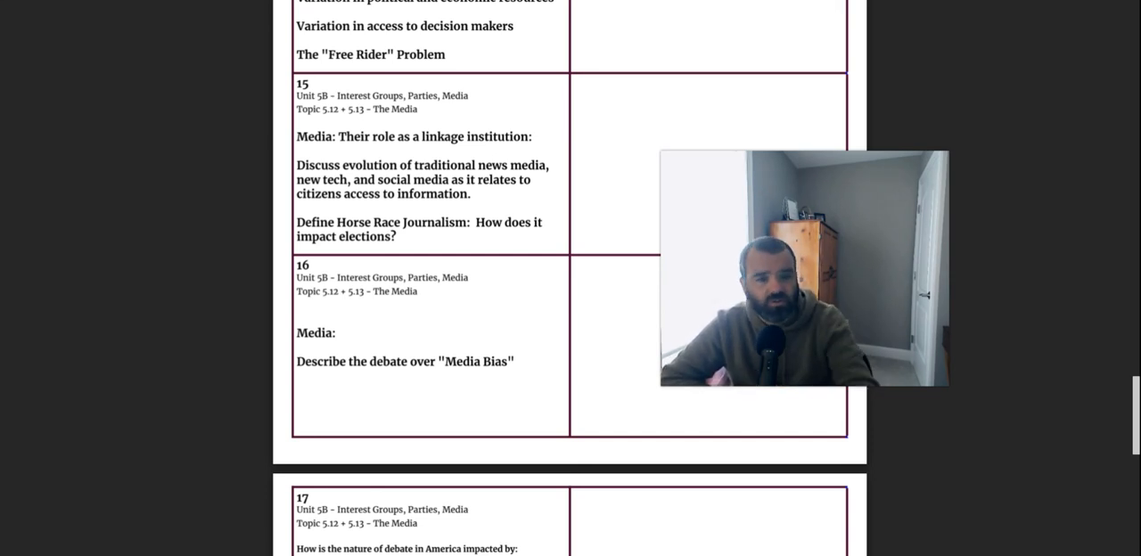
scroll(down, 3)
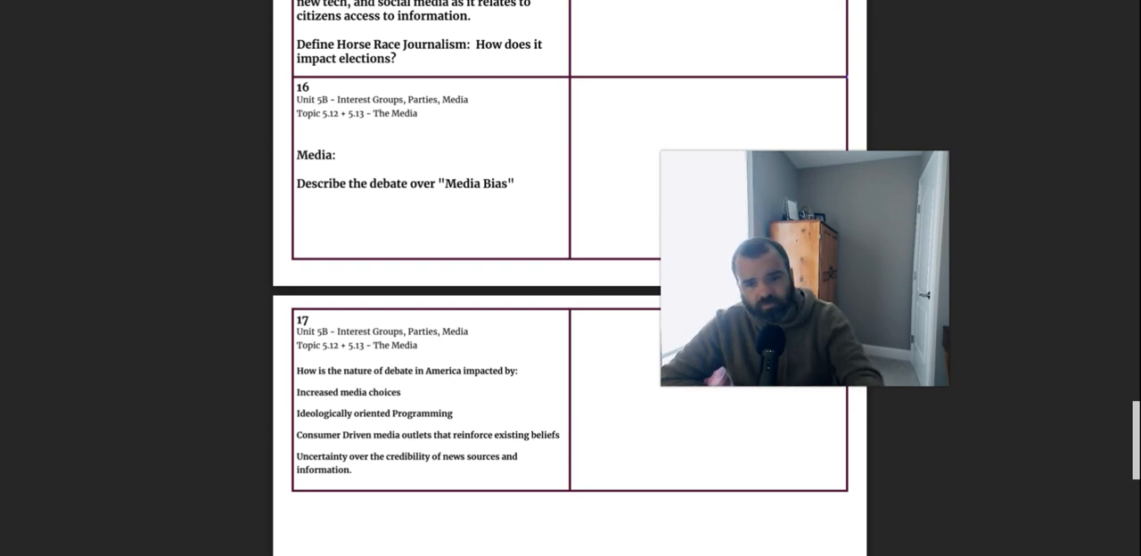
scroll(down, 3)
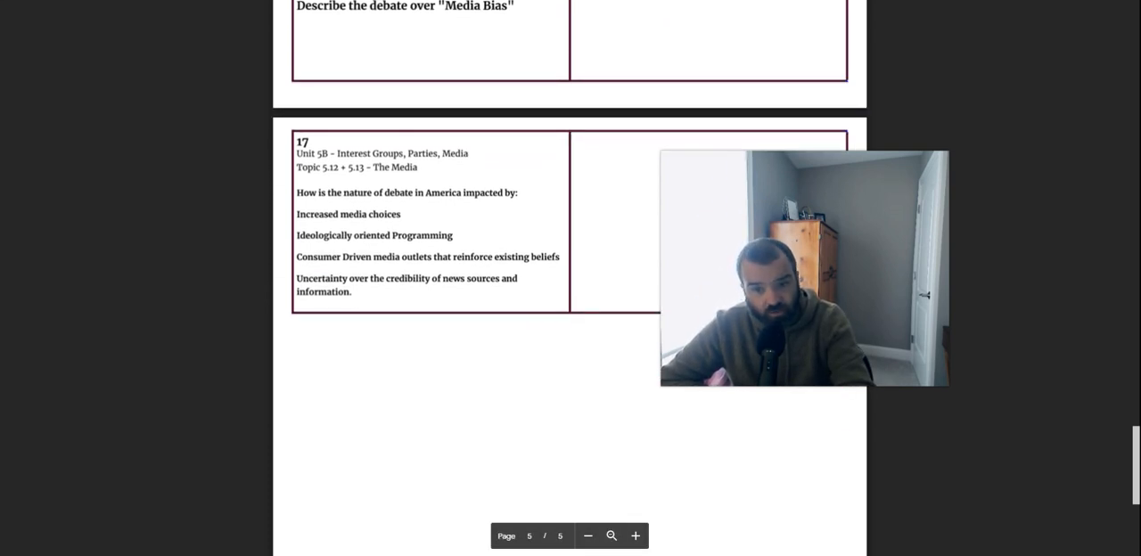